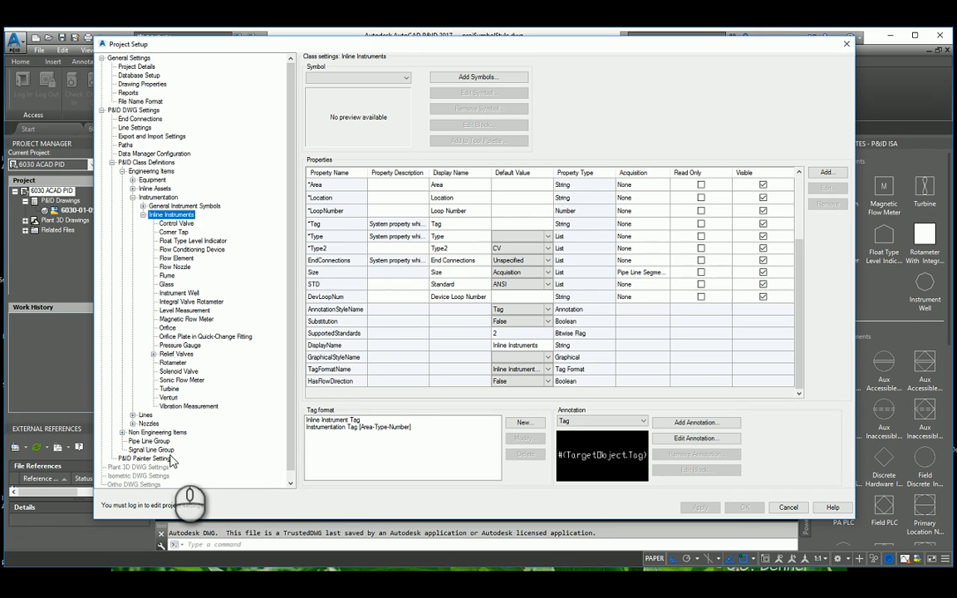
# Select the Signal Line Group class to show its property list and Lnum acquisition
pyautogui.click(151, 448)
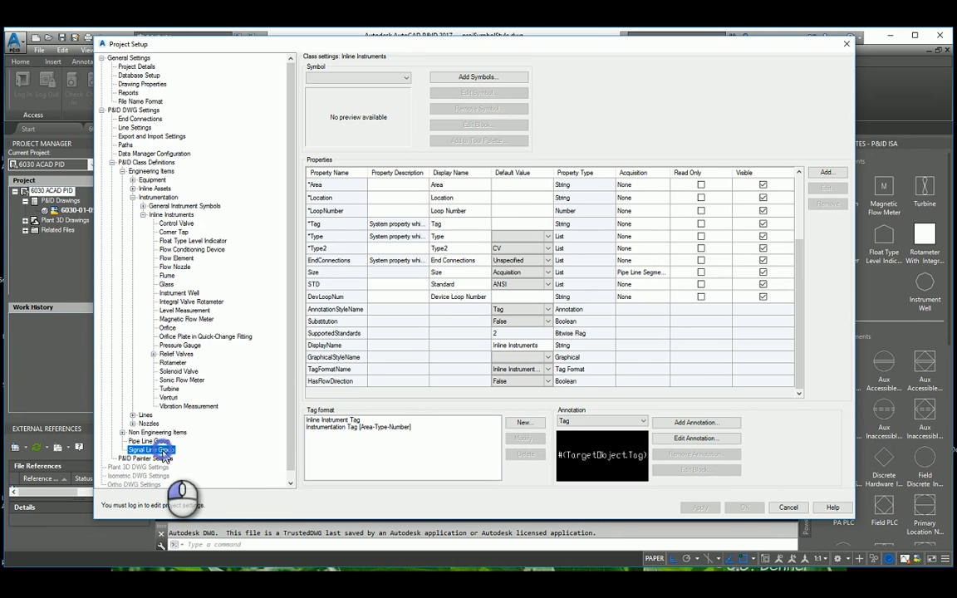
pyautogui.click(152, 448)
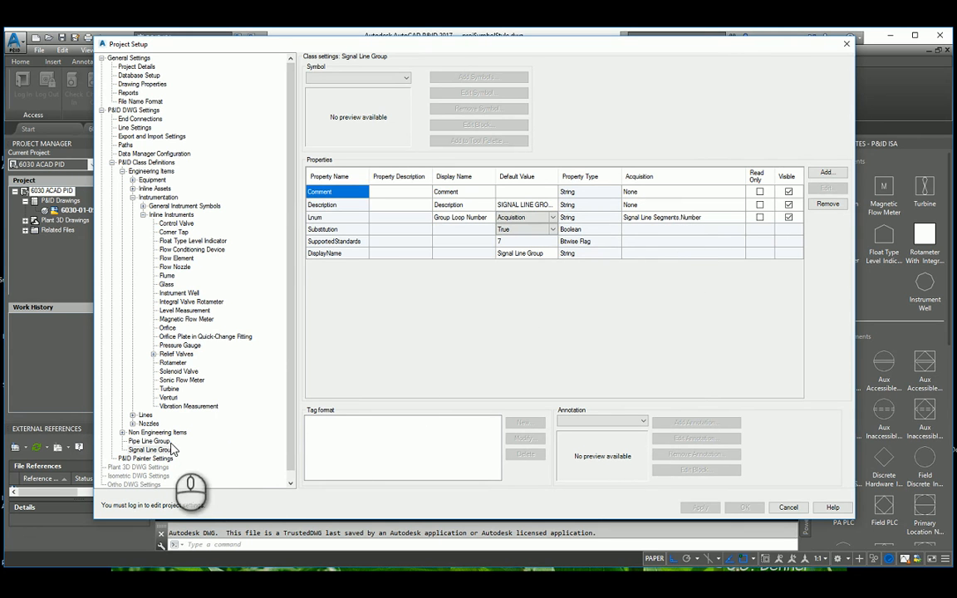
pyautogui.click(133, 416)
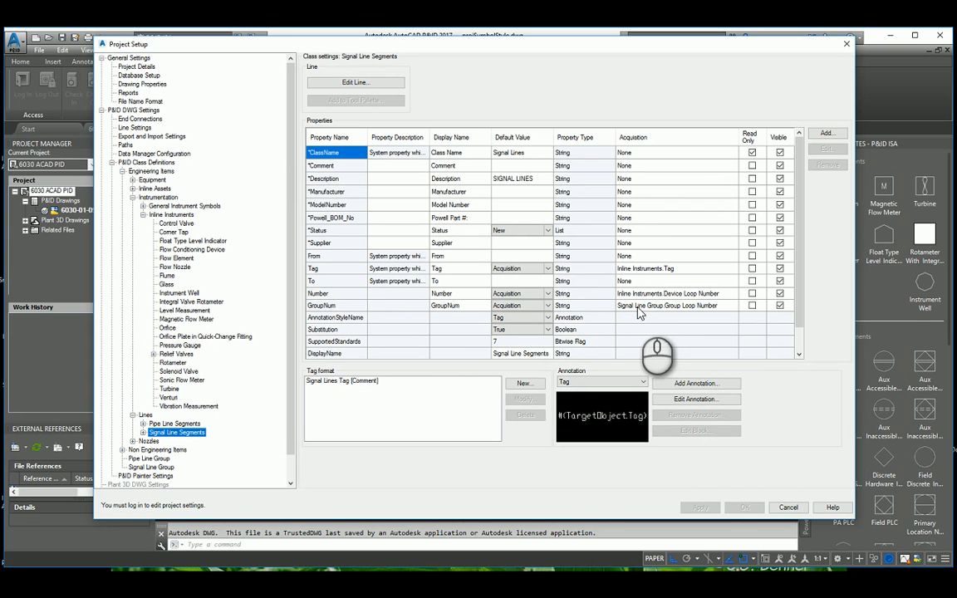
pyautogui.moveTo(674, 357)
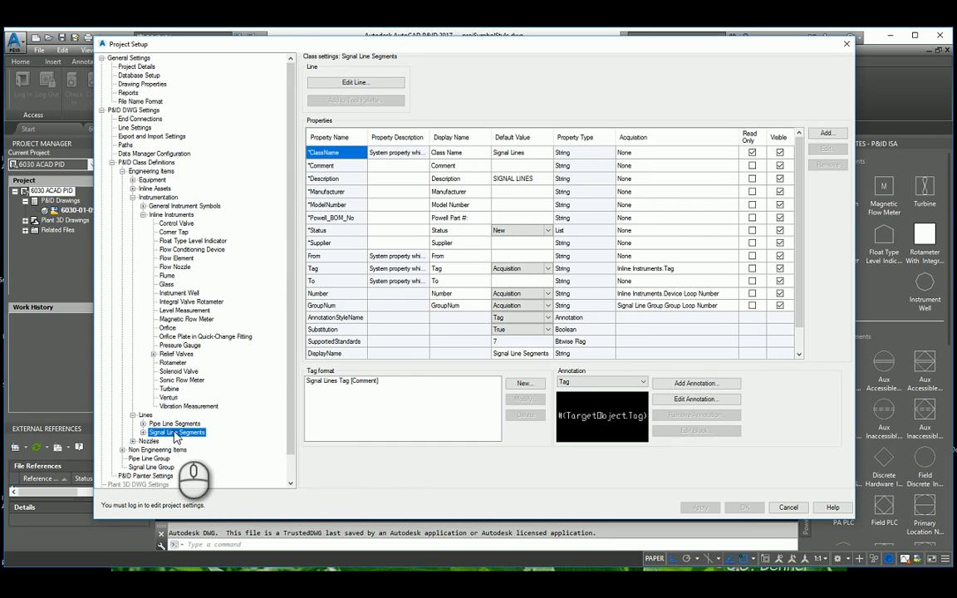
pyautogui.moveTo(207, 464)
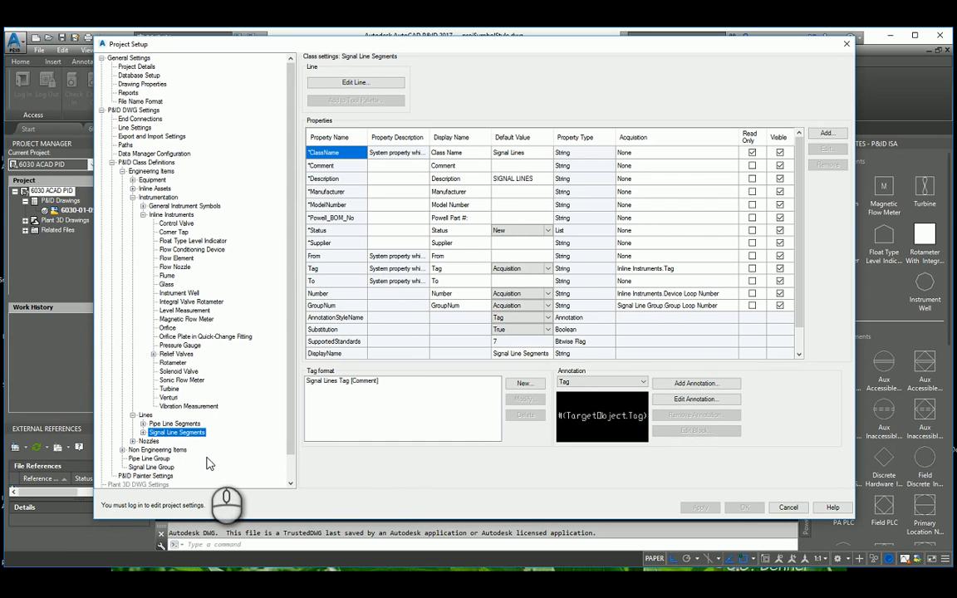
pyautogui.moveTo(224, 432)
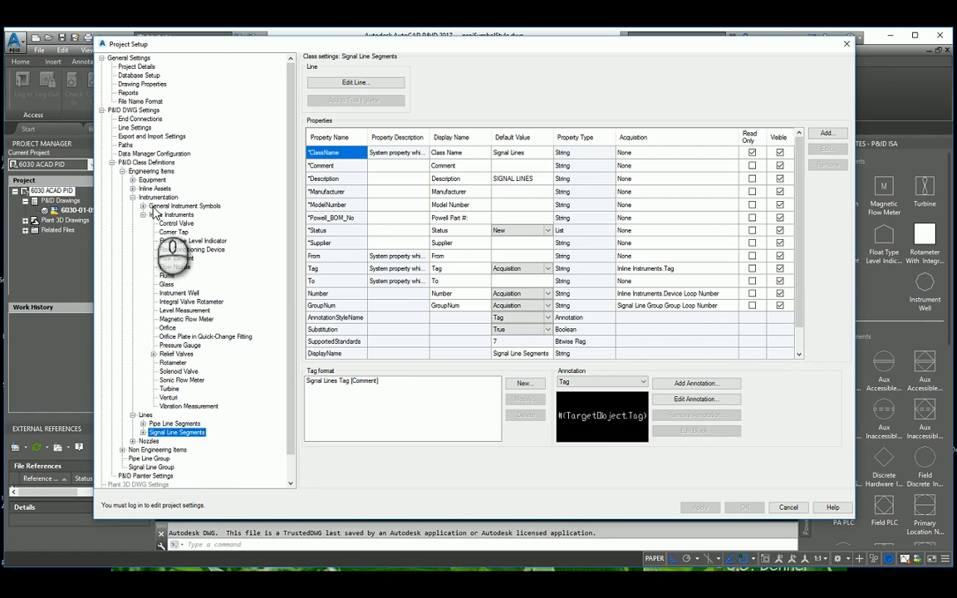
# Select General Instrument Symbols under Instrumentation and scroll to the loopnum acquisition row
pyautogui.click(143, 206)
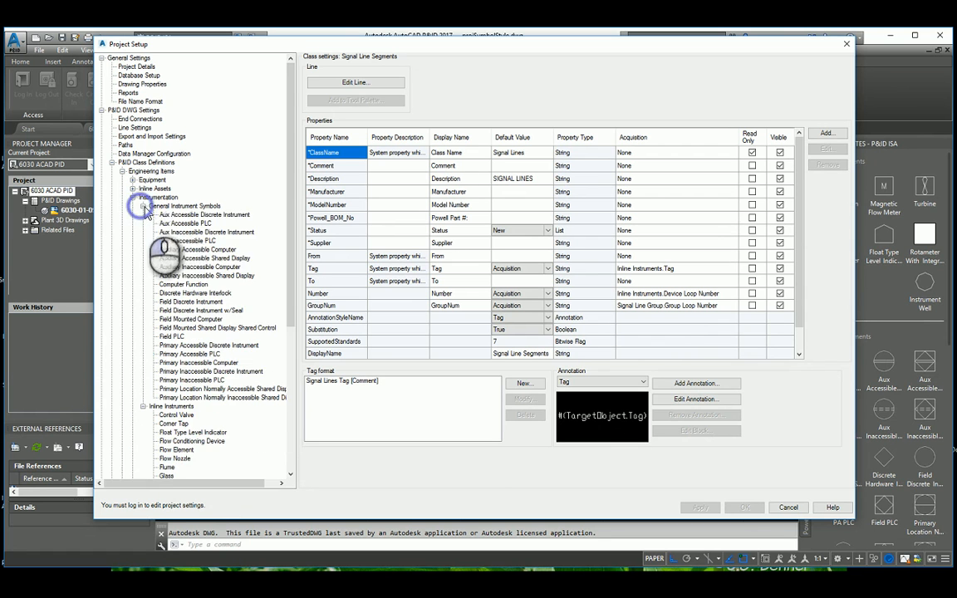
pyautogui.click(184, 206)
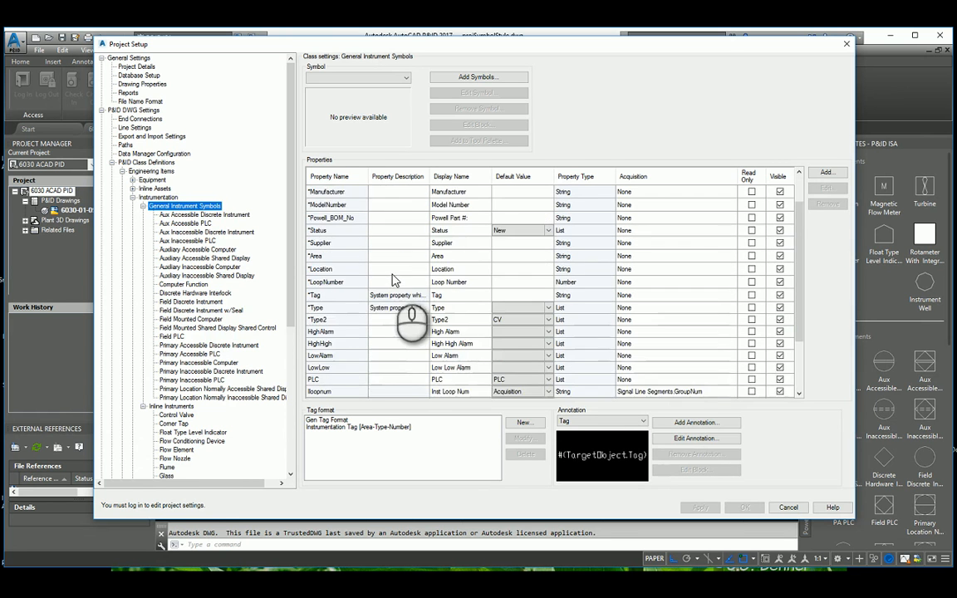
pyautogui.scroll(-3)
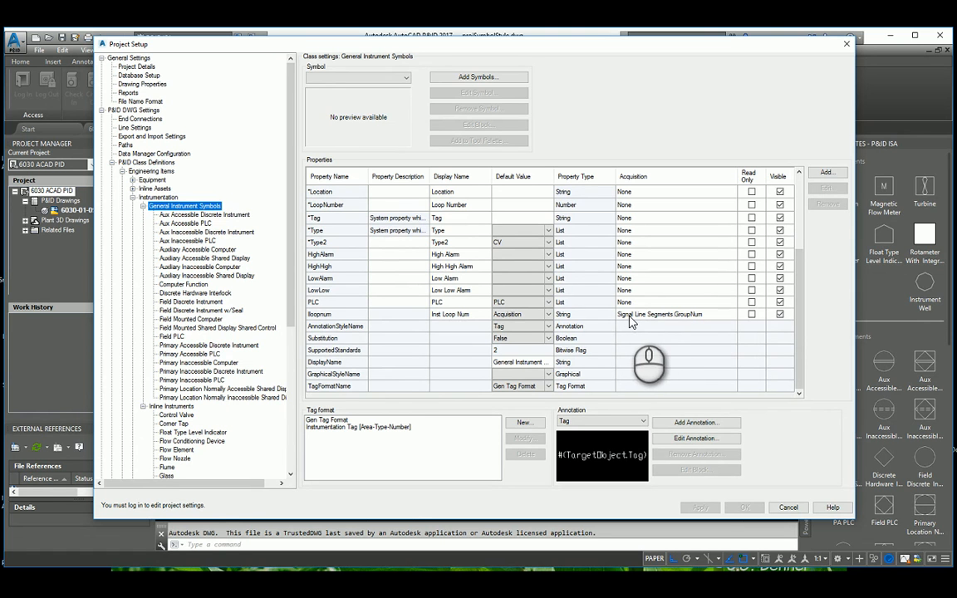
pyautogui.moveTo(685, 319)
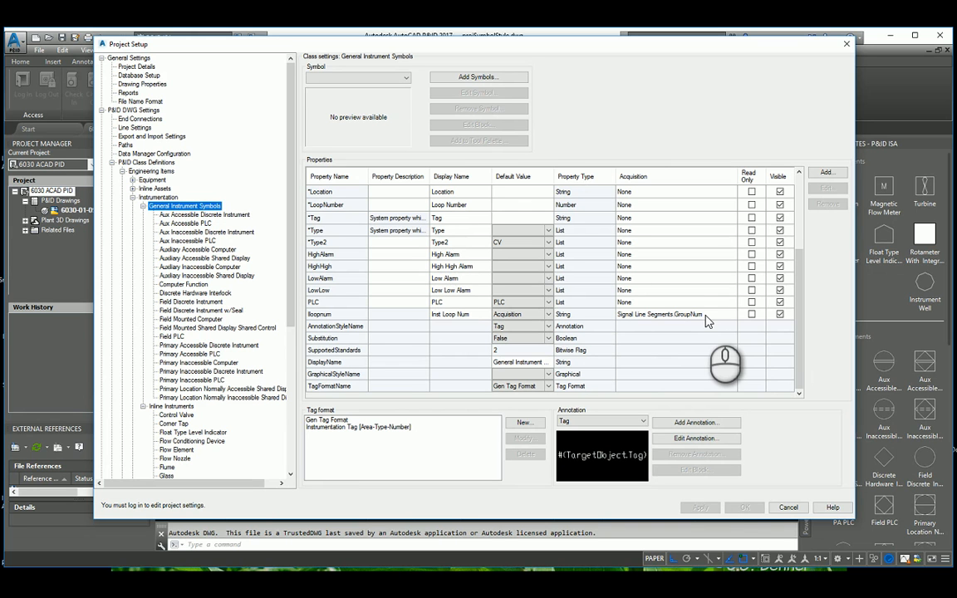
pyautogui.moveTo(656, 322)
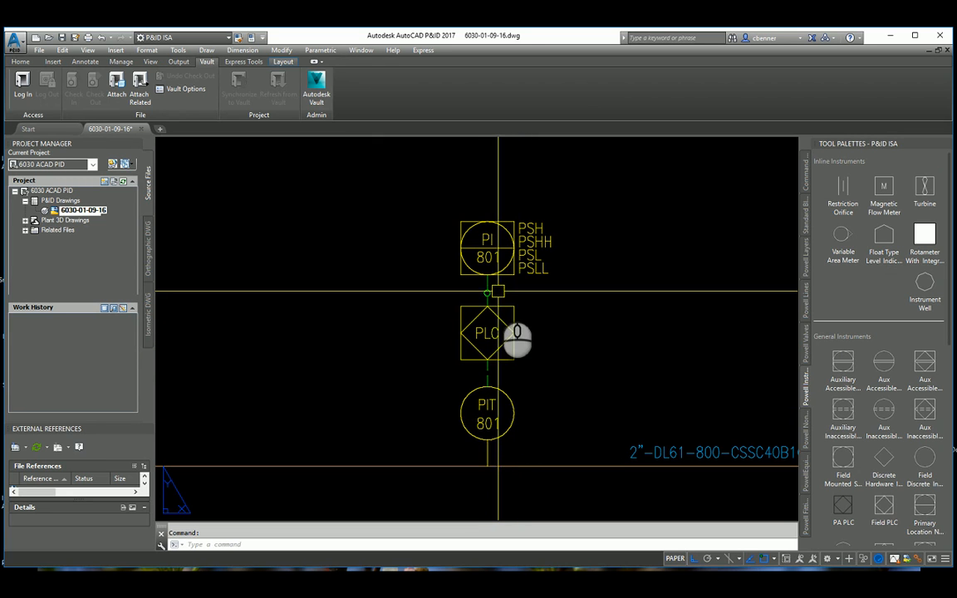
pyautogui.moveTo(498, 332)
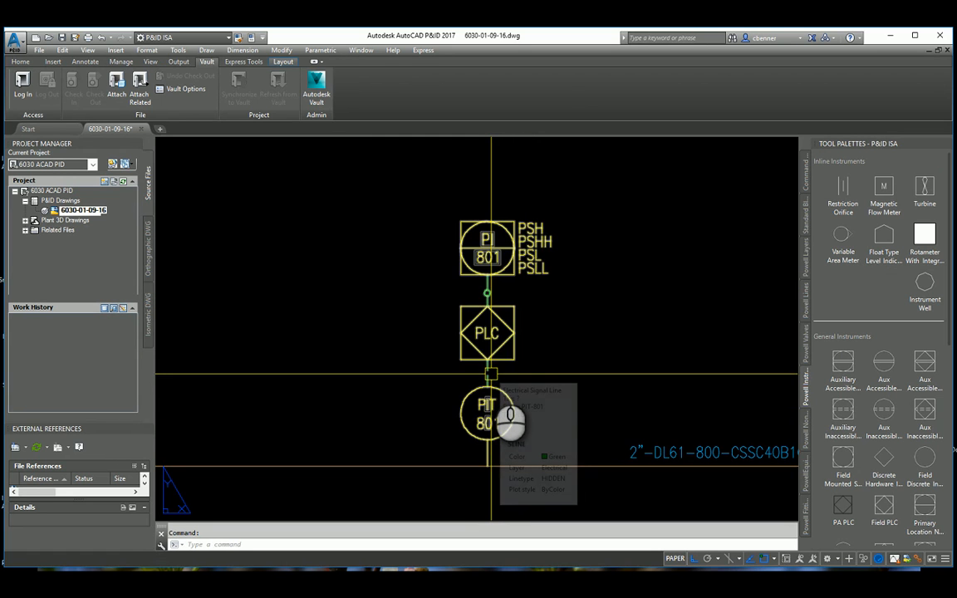
# Start Edit Line Group on the signal line below the PLC to add it to the group
pyautogui.rightClick(488, 373)
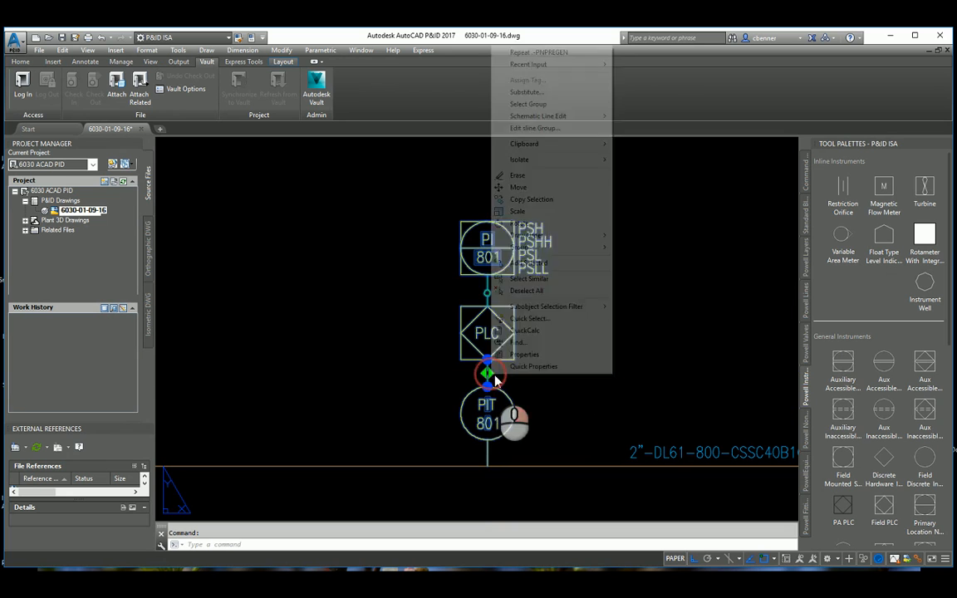
pyautogui.moveTo(562, 128)
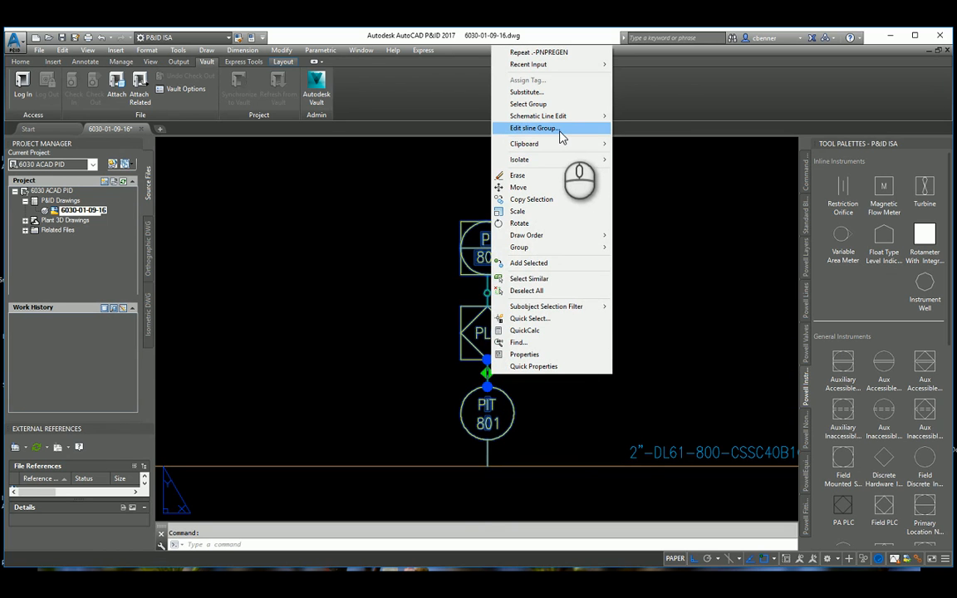
pyautogui.click(533, 128)
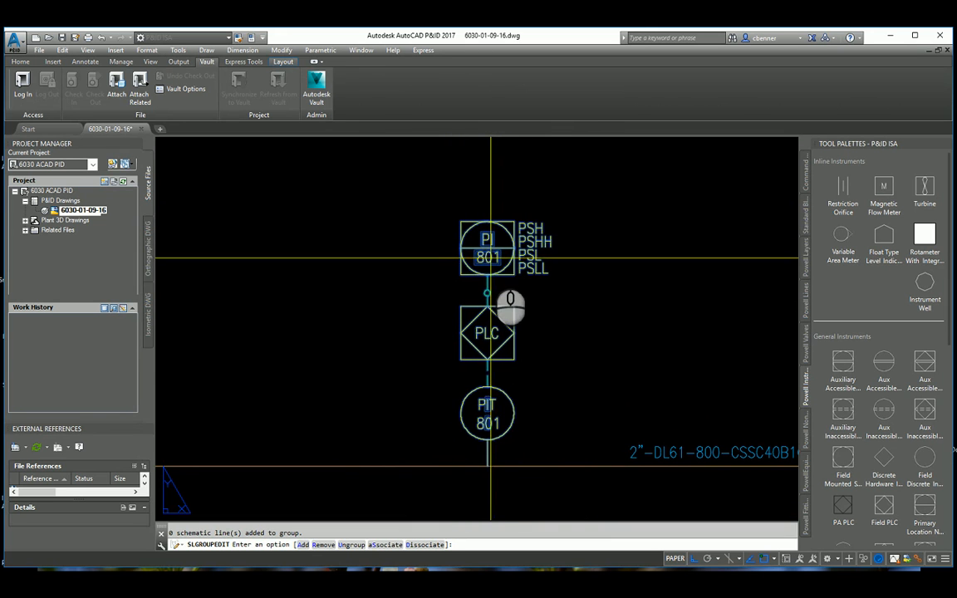
pyautogui.moveTo(512, 473)
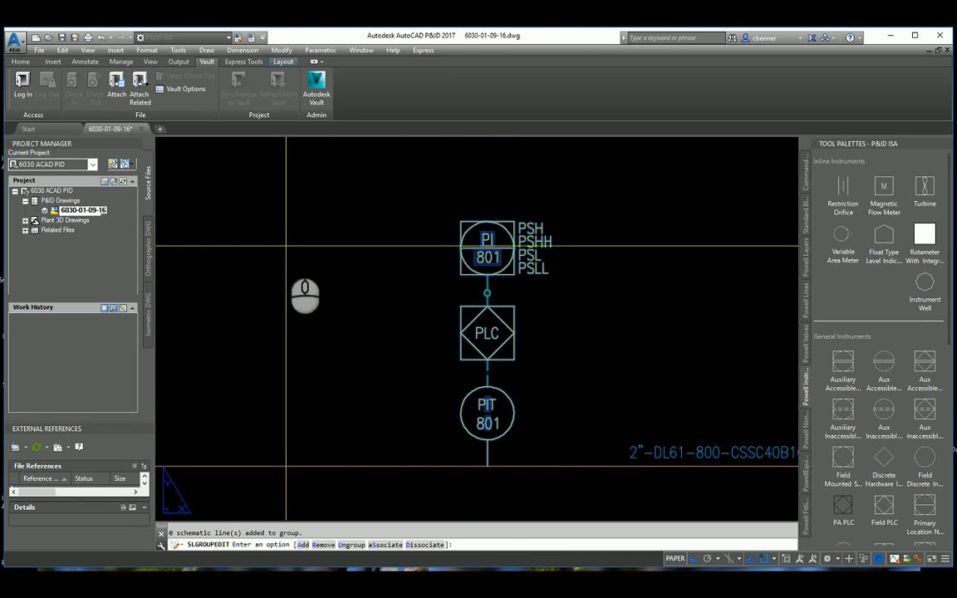
pyautogui.moveTo(314, 306)
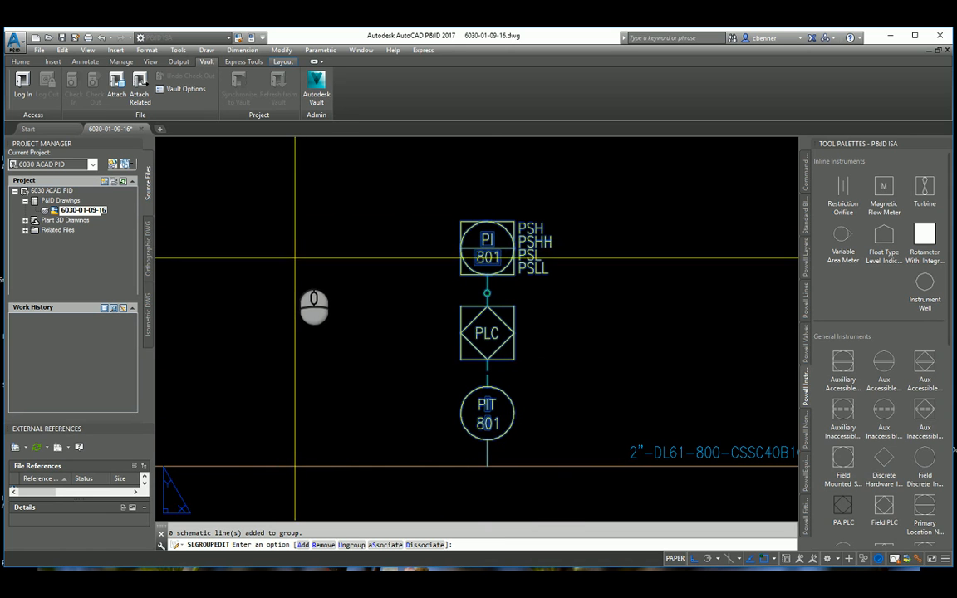
pyautogui.moveTo(457, 233)
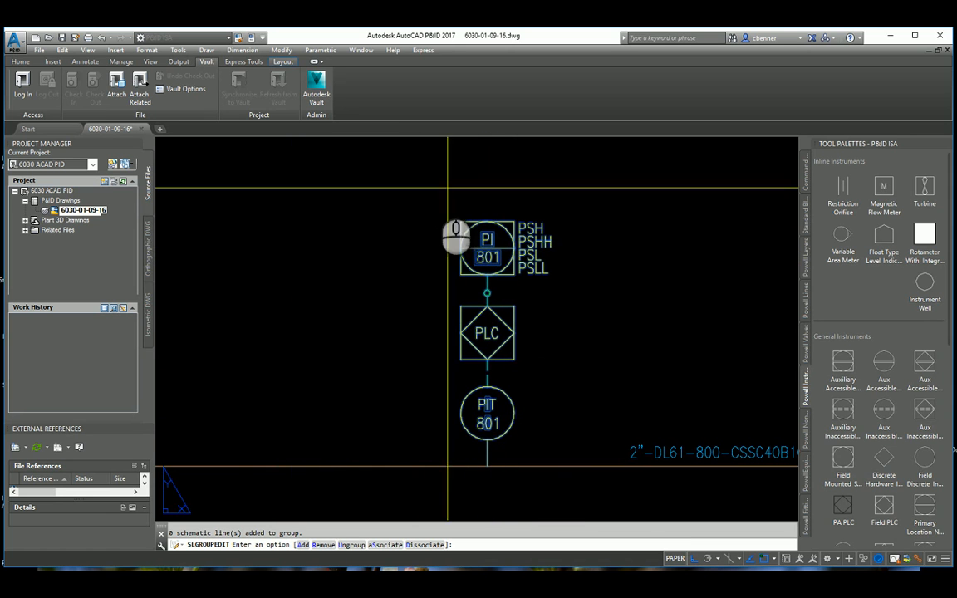